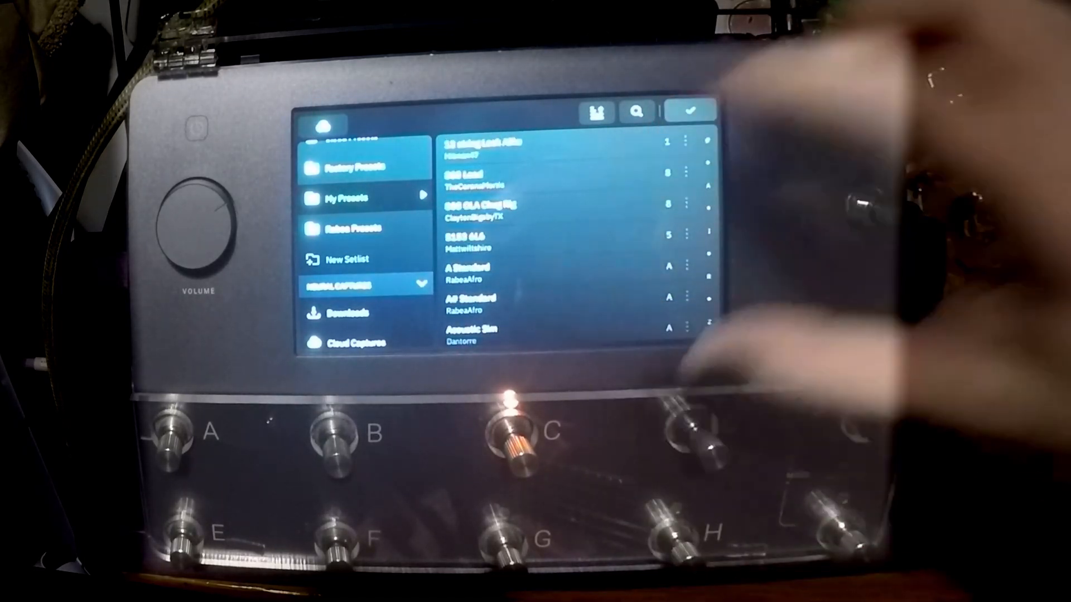
# - Browse My Presets with the letter index and load the B Standard preset
pyautogui.click(596, 112)
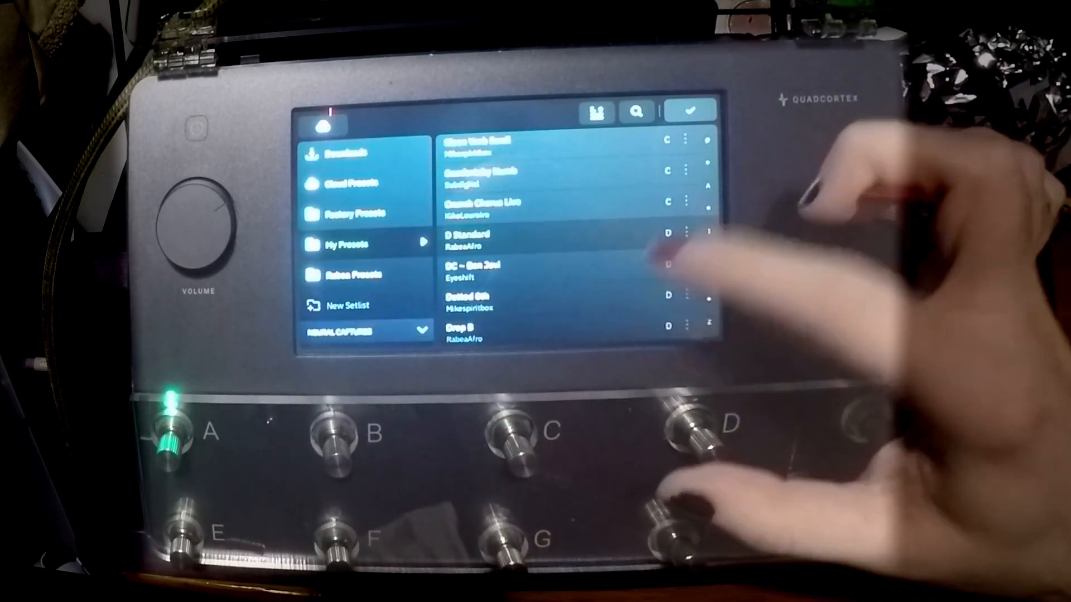
pyautogui.click(696, 429)
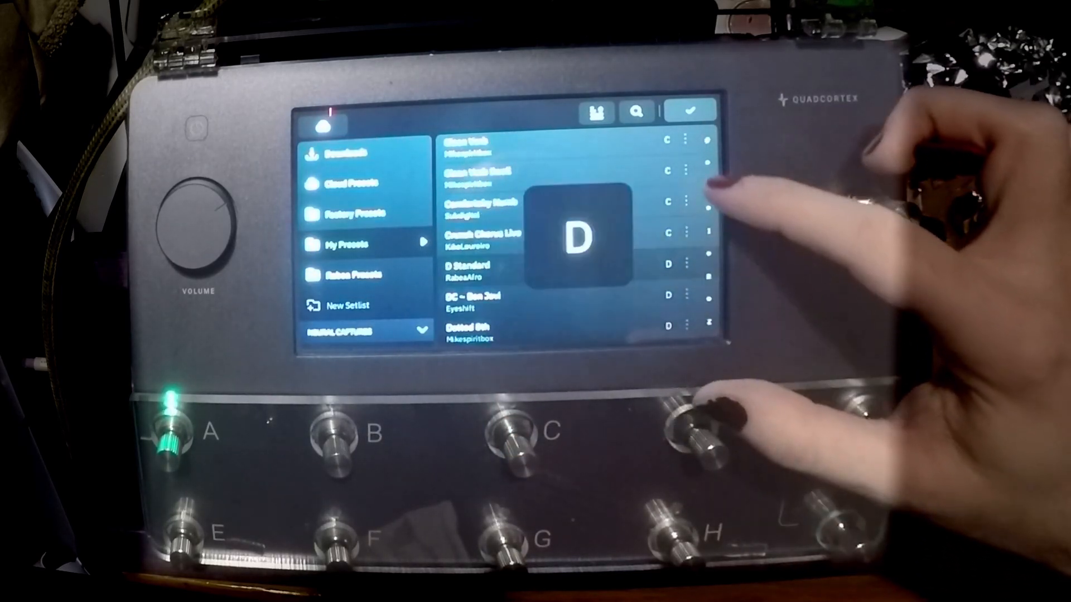
pyautogui.scroll(-3)
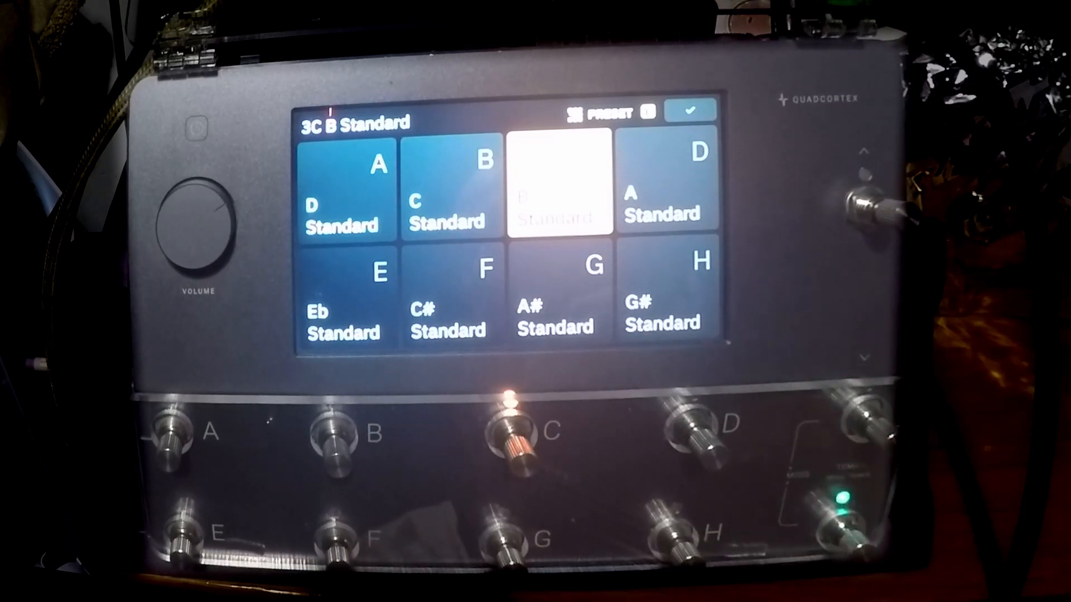
# - Search the presets for 'victory' and load a suggested Victory preset as 2E
pyautogui.click(555, 188)
pyautogui.write('victory')
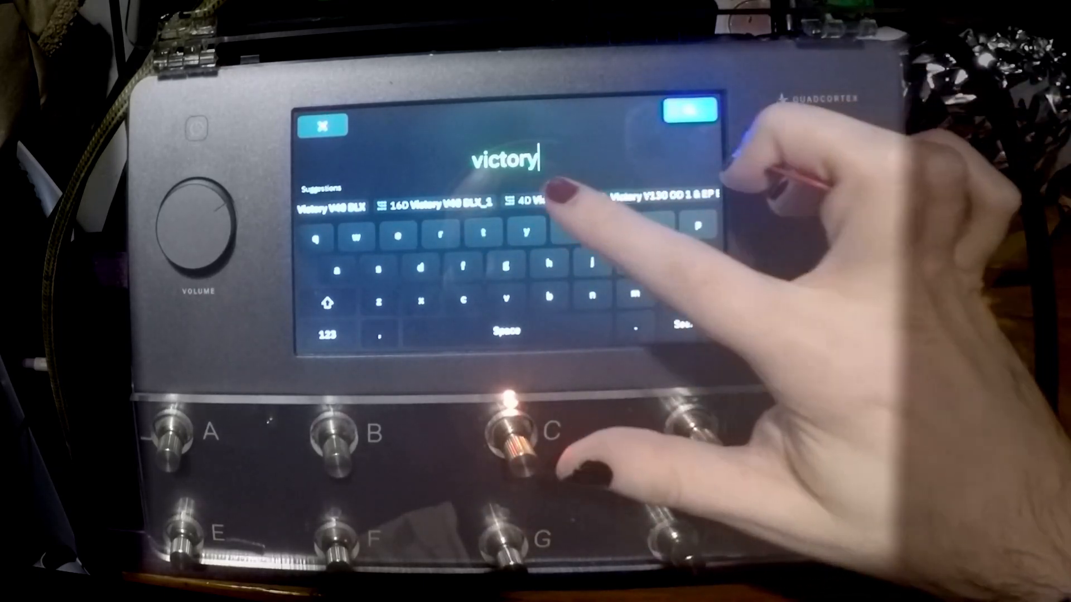
pyautogui.click(689, 110)
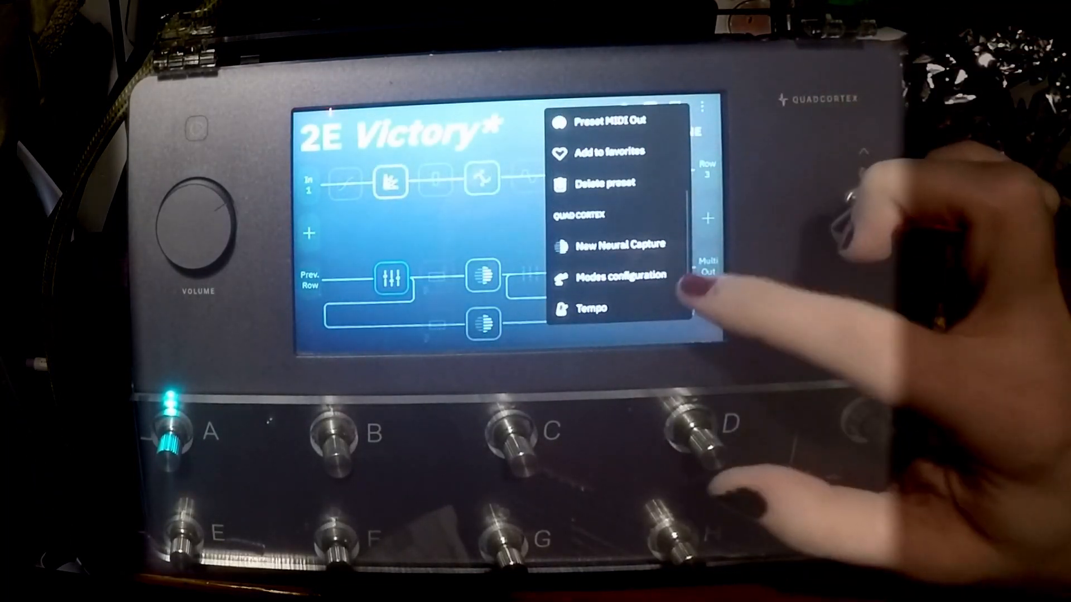
# - Open Modes configuration from the three-dot menu of the loaded preset
pyautogui.click(620, 275)
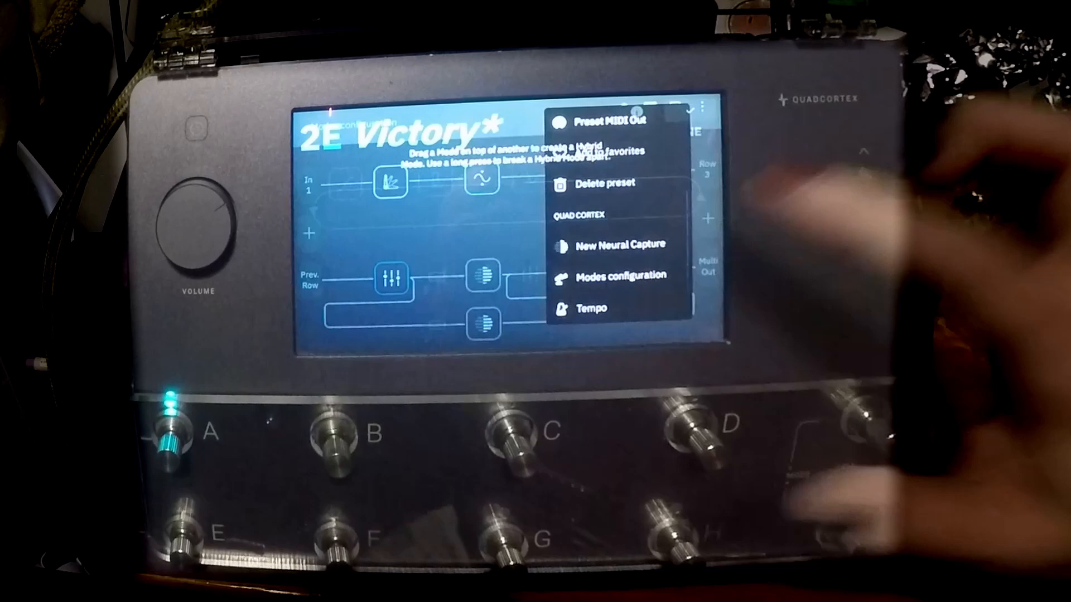
pyautogui.click(622, 274)
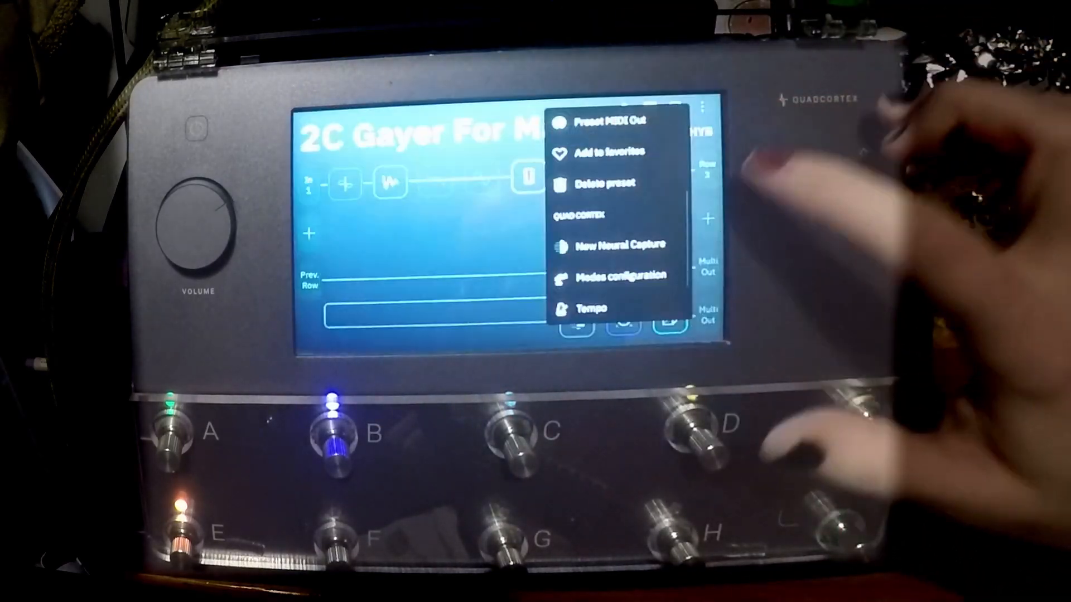
# - Set Gayer For Mayer to Hybrid mode and switch on its VCA Comp stomp with footswitch A
pyautogui.click(616, 276)
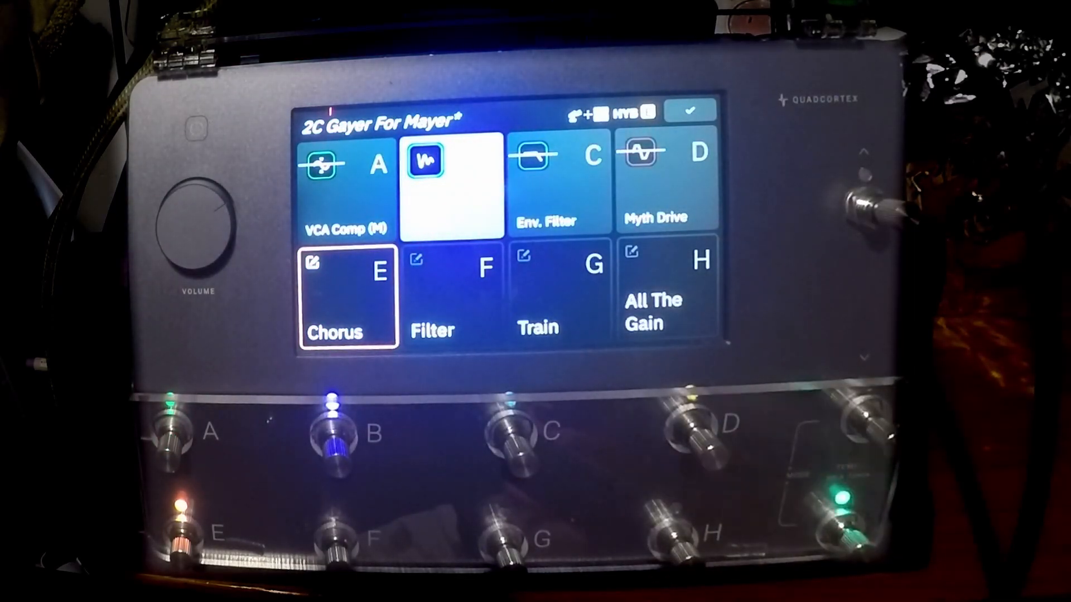
pyautogui.click(171, 433)
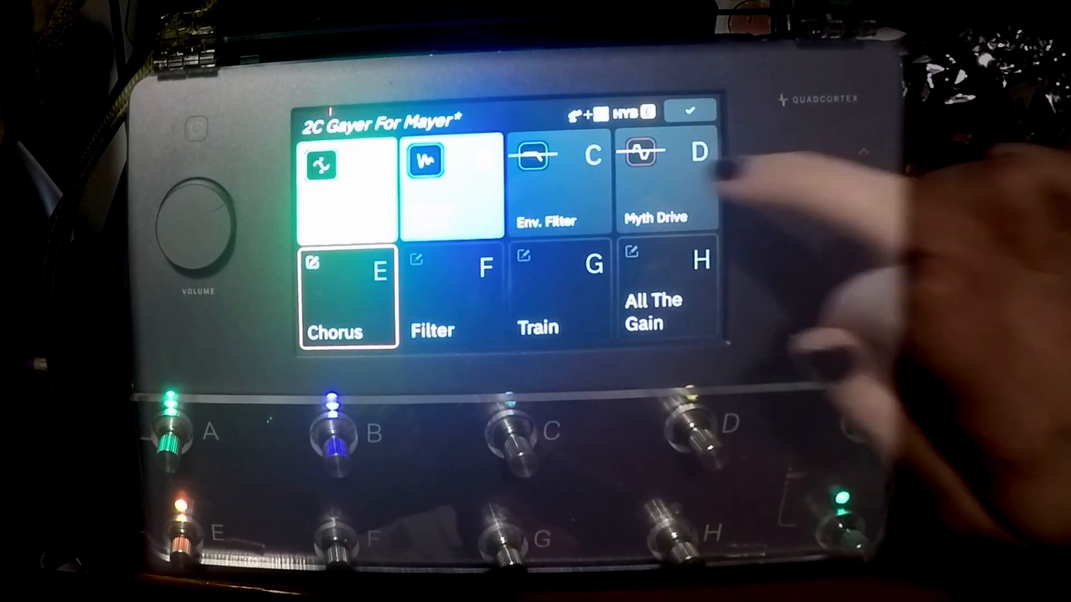
pyautogui.click(668, 180)
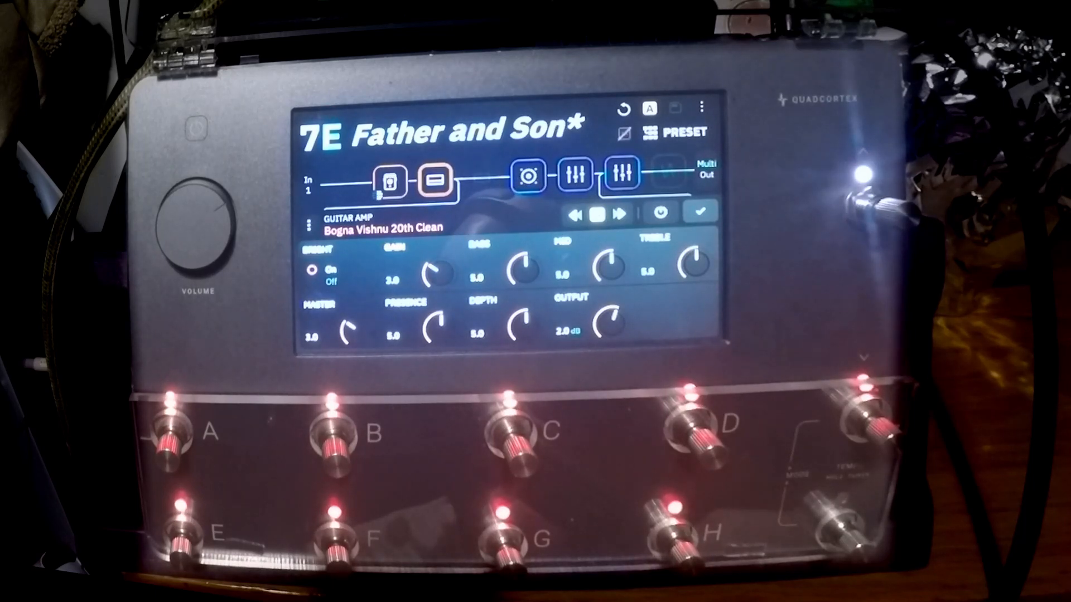
# - Show the Bogna Vishnu 20th Clean amp parameters in preset 7E Father and Son
pyautogui.click(623, 135)
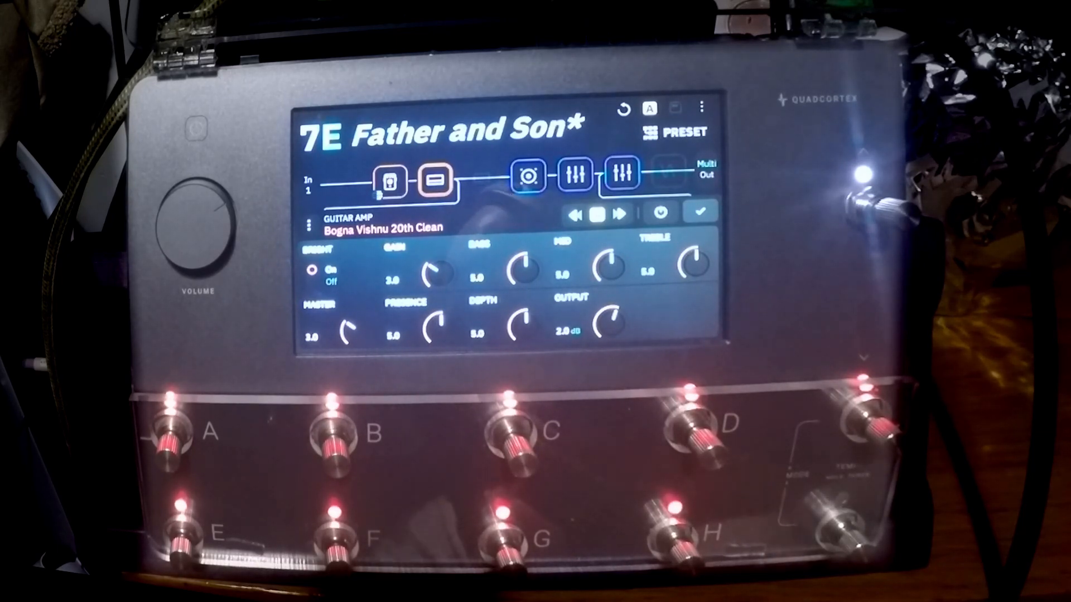
# - Bring up the Amp > Guitar model picker for the Bogna Vishnu 20th Clean block
pyautogui.click(435, 180)
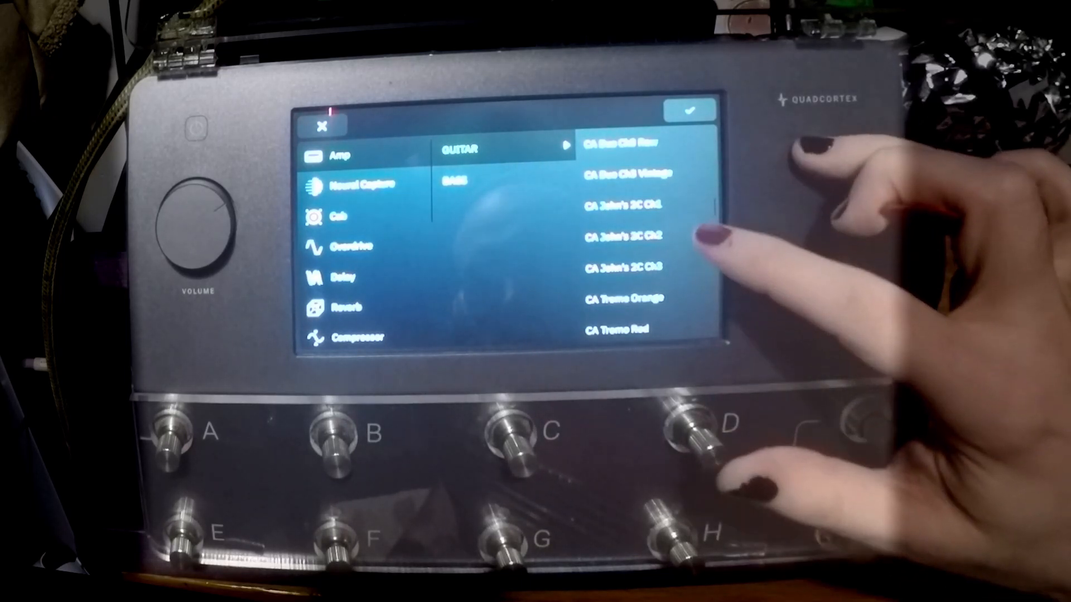
# - Replace the amp with CA John's 2C Ch1 and confirm, returning to the signal grid
pyautogui.click(625, 204)
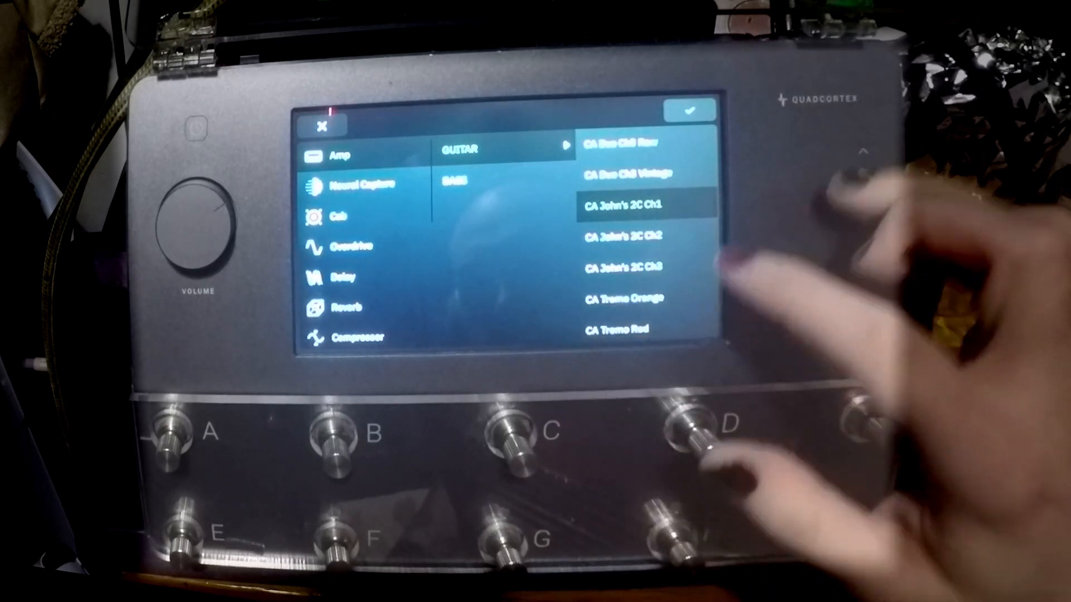
pyautogui.click(689, 110)
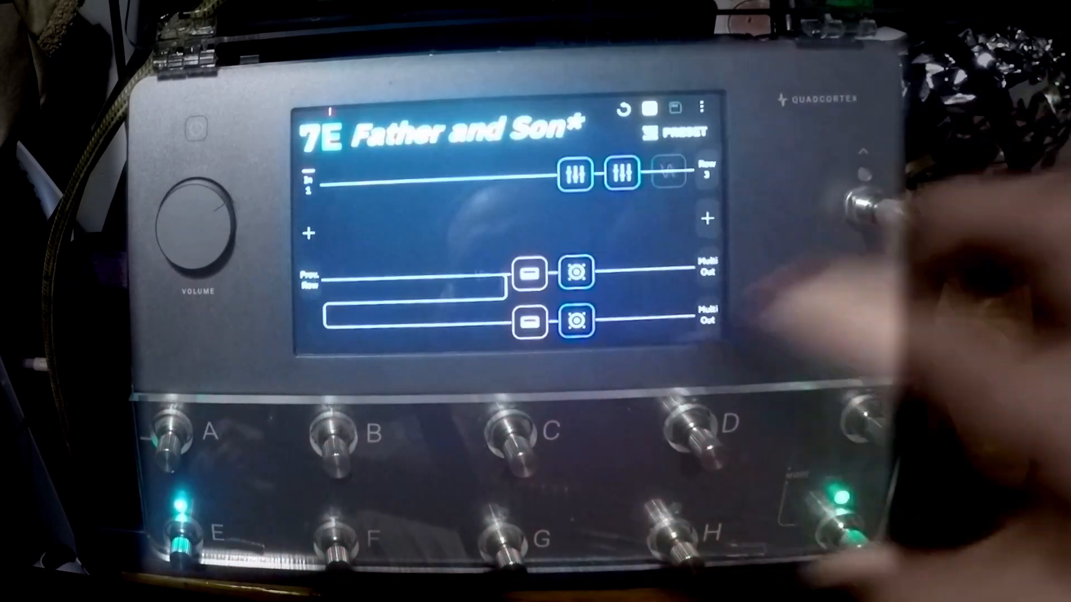
# - View the John's 2C Ch3 amp settings, then load preset 1A Brit 2203
pyautogui.click(622, 172)
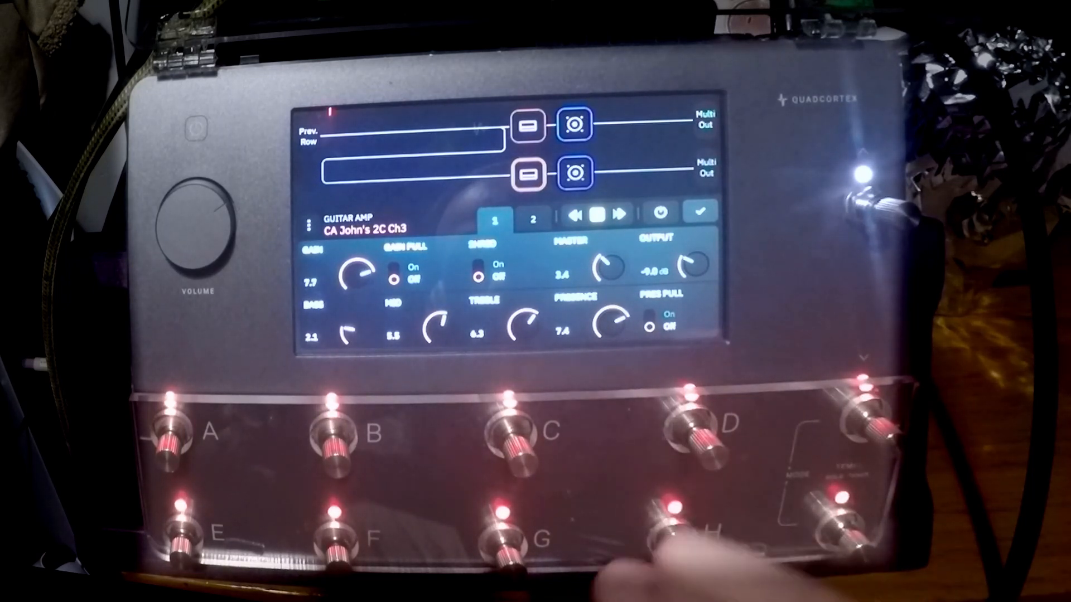
pyautogui.click(477, 264)
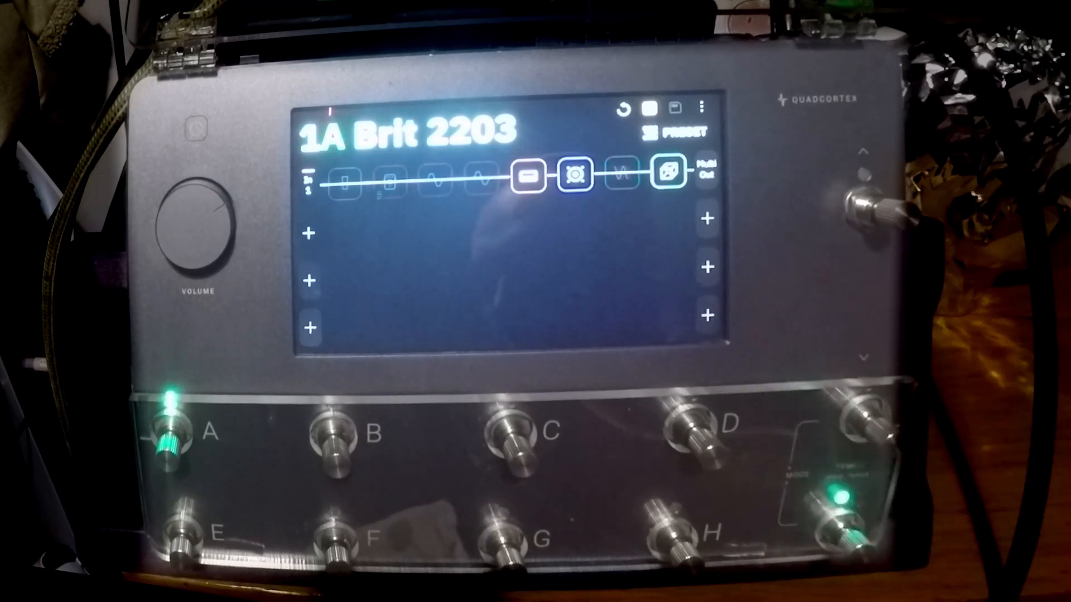
# - Swap Brit 2203's cab for an IR Loader and browse the Factory Brit 2210 captures
pyautogui.click(575, 174)
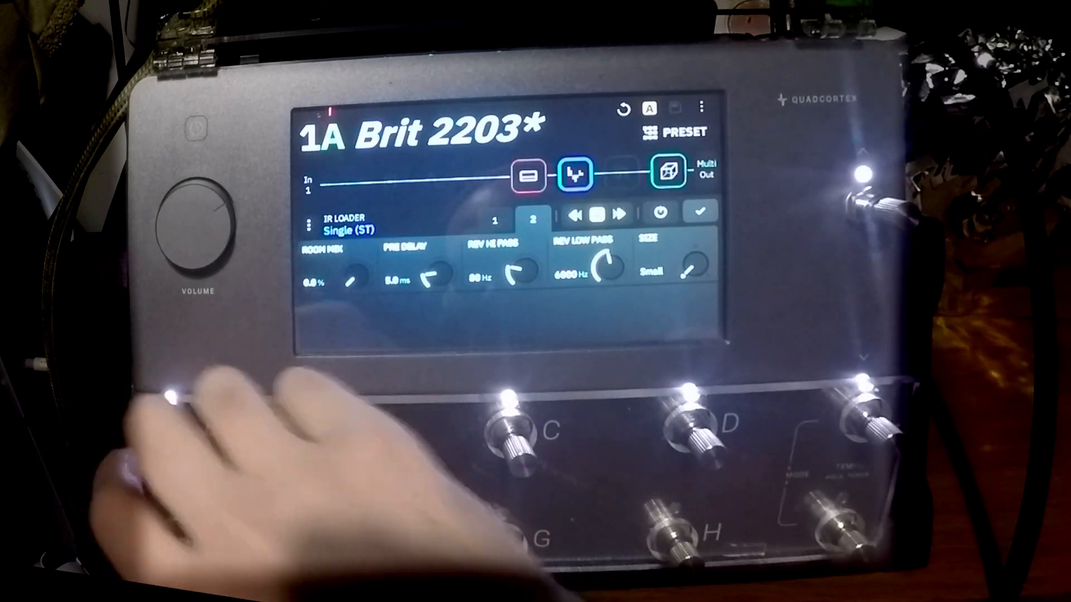
pyautogui.click(494, 220)
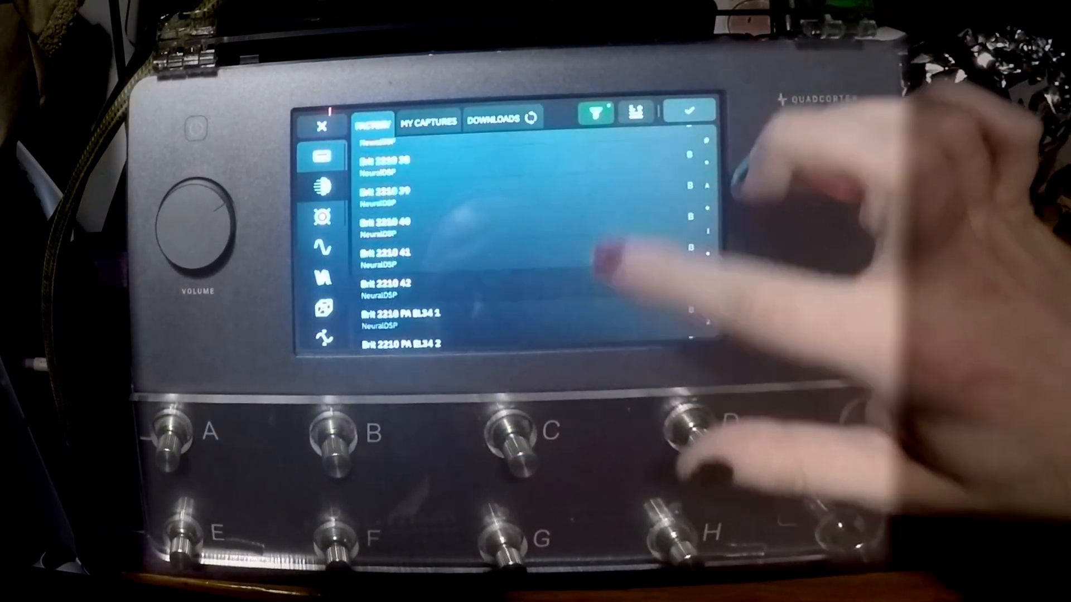
# - Open the Parametric-5 Global EQ for Out 1/2 and Out 3/4 from I/O Settings Output 3/4
pyautogui.scroll(-3)
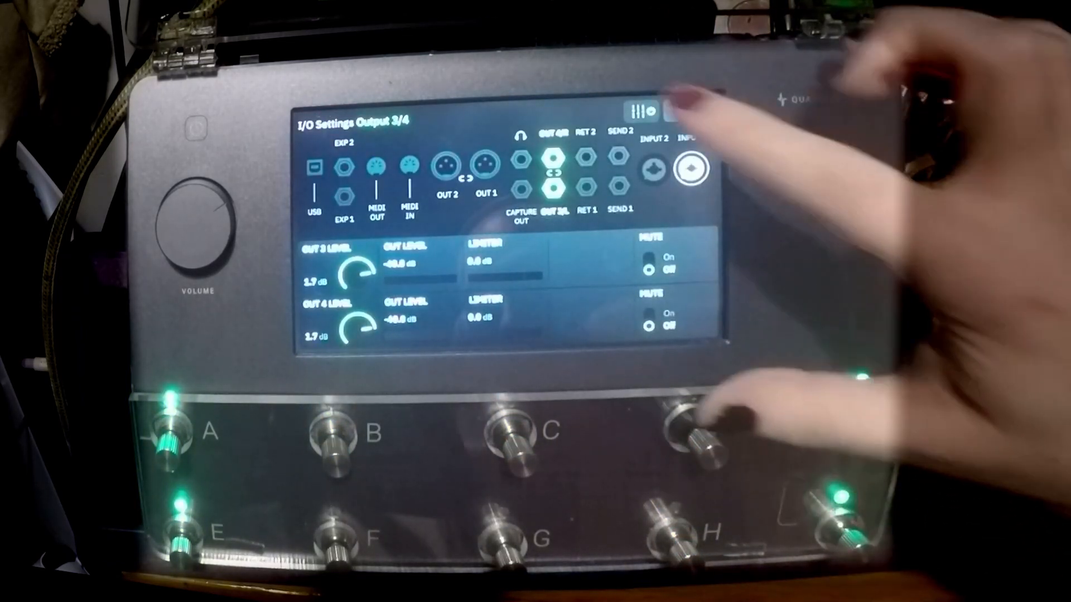
pyautogui.click(643, 109)
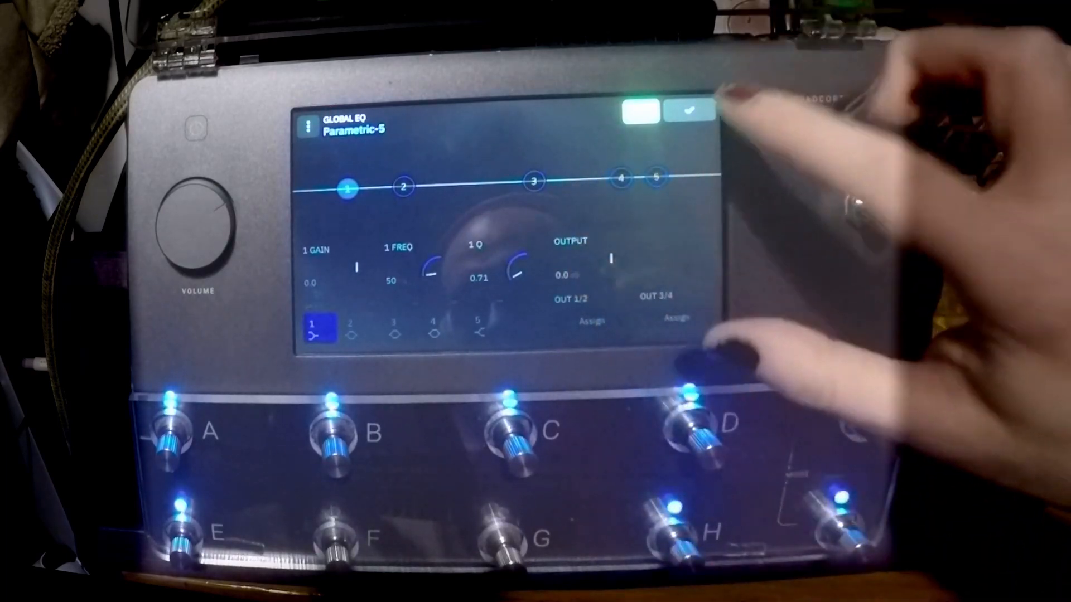